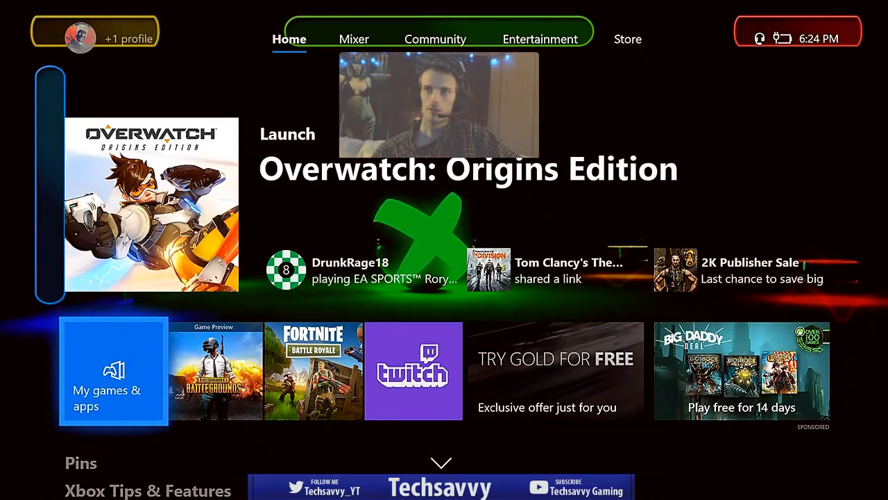
- Switch the dashboard to the Store tab and bring up its search
click(627, 39)
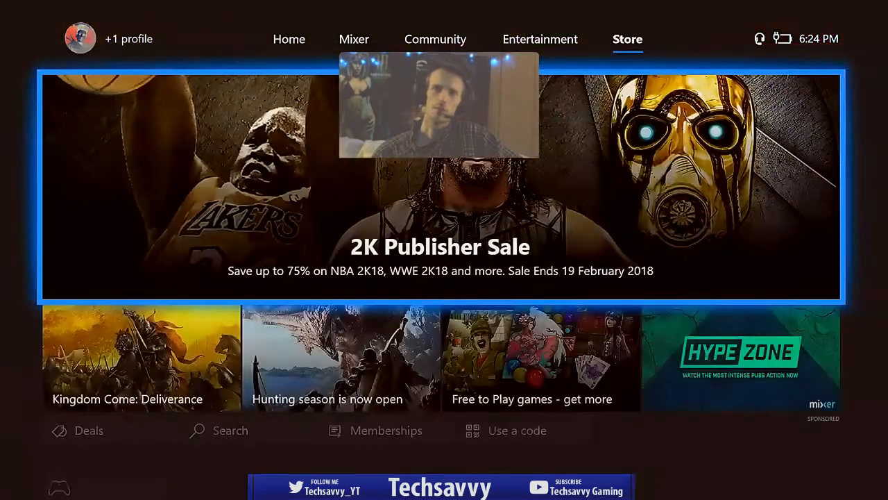
scroll(down, 3)
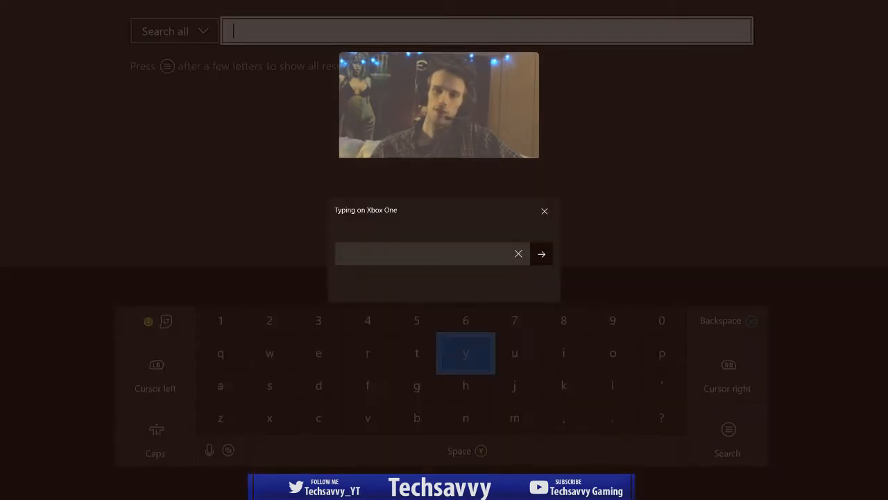
- Search 'th' and open the Theme My Xbox store page
text(the)
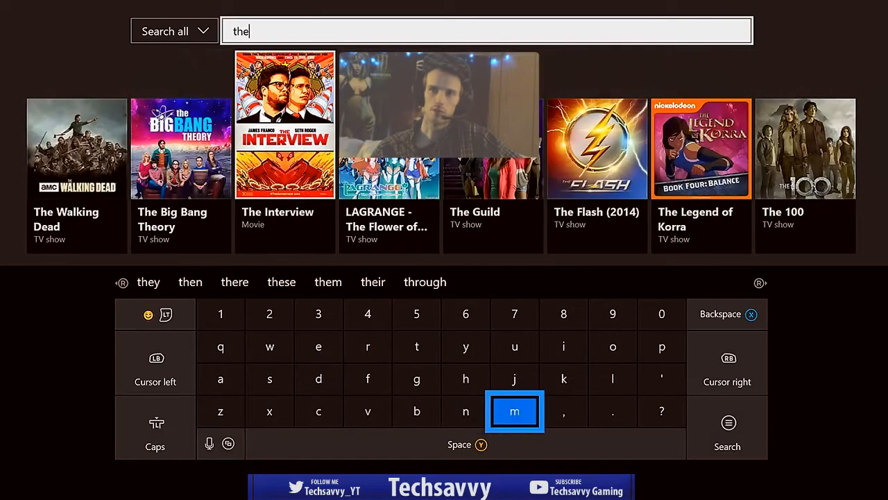
click(514, 411)
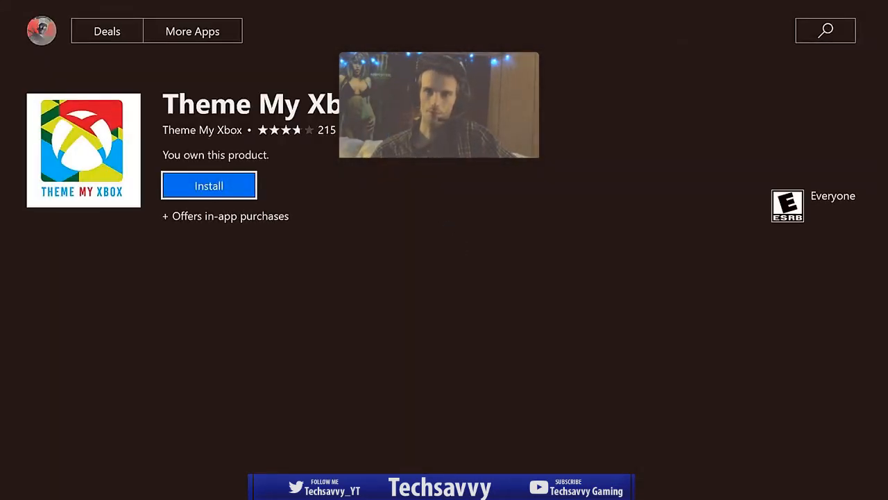
- Install Theme My Xbox and launch it after installation finishes
scroll(down, 3)
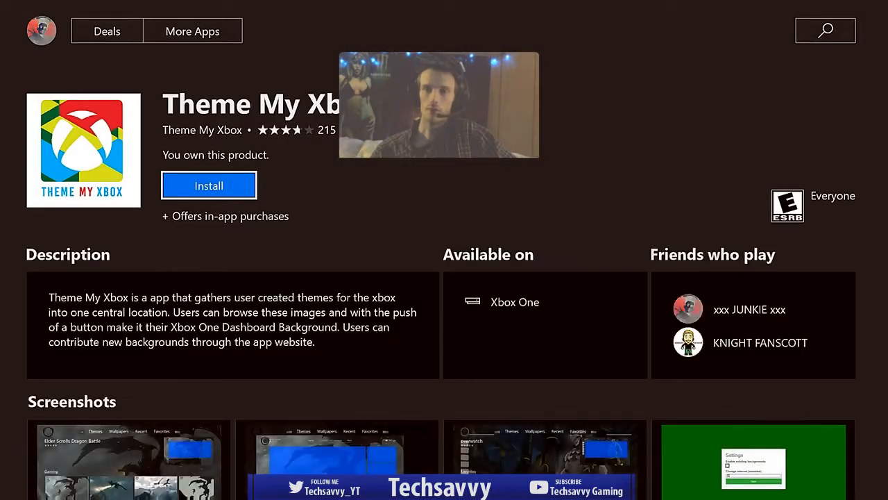
scroll(down, 3)
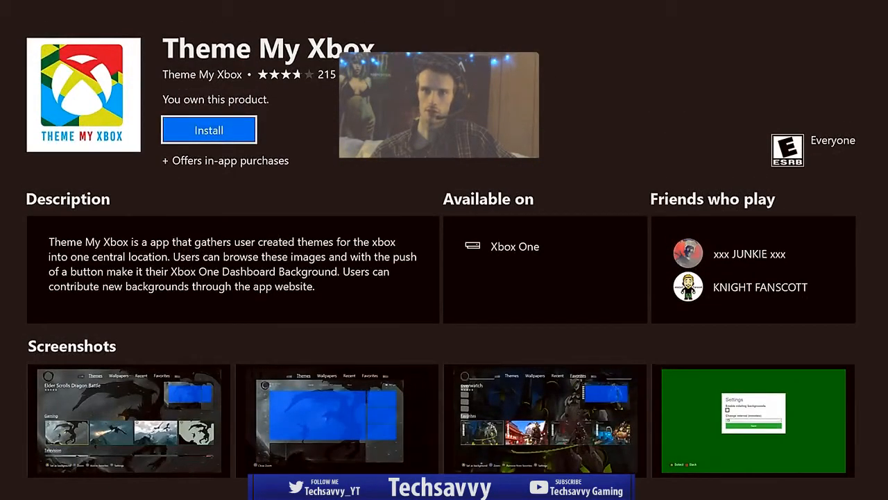
click(209, 130)
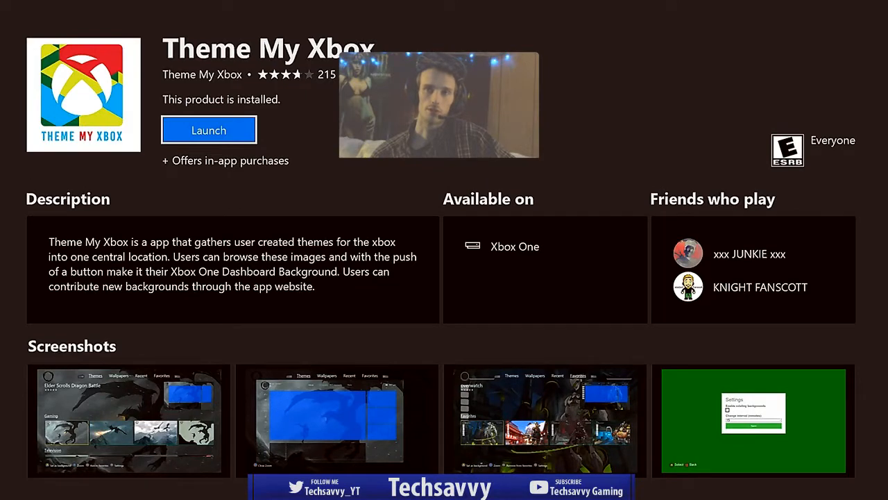
click(209, 129)
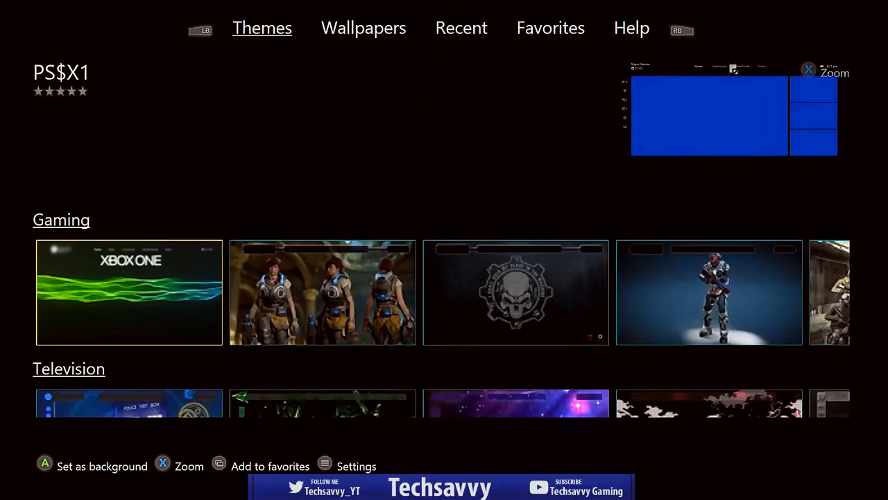
click(129, 292)
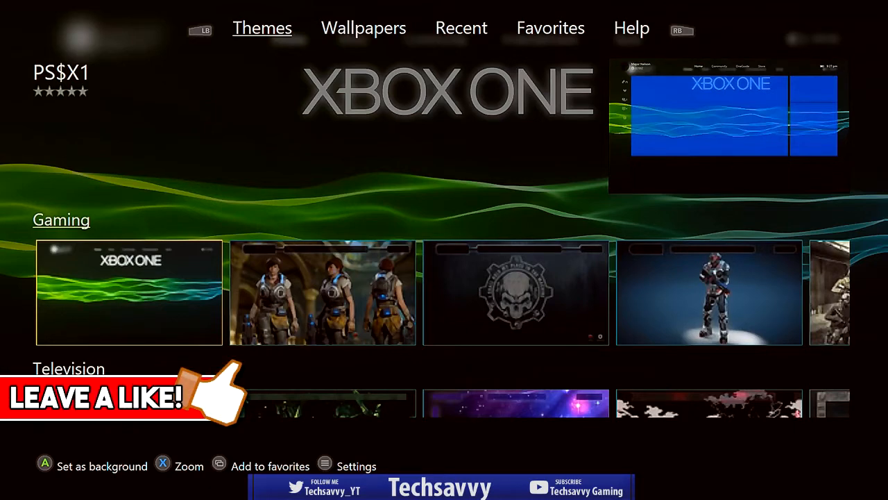
scroll(right, 3)
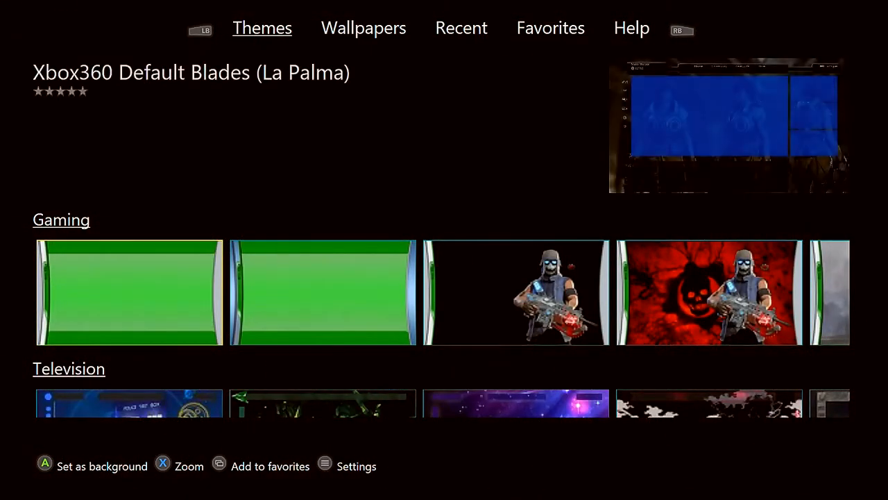
- Browse the theme categories and pick a theme to set as background
click(44, 463)
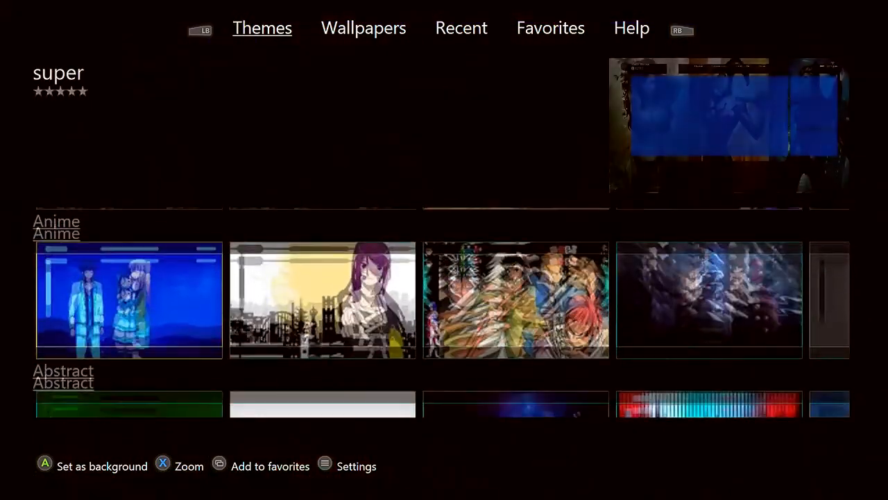
scroll(down, 3)
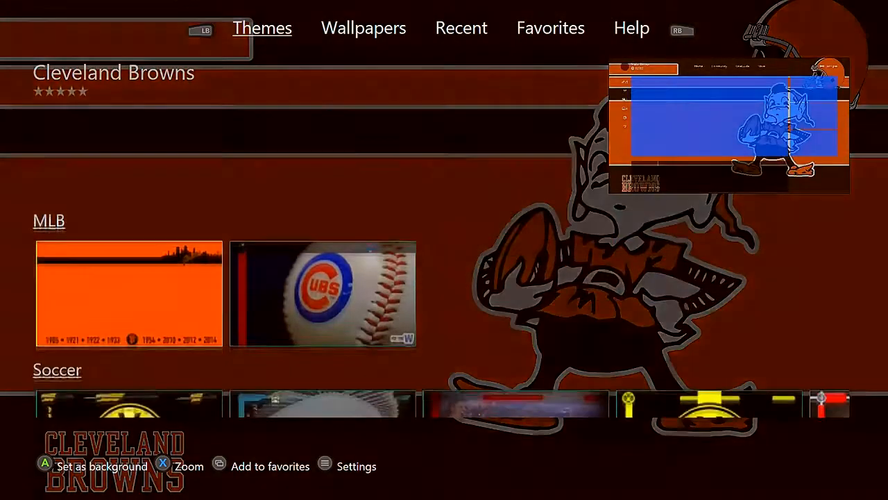
scroll(down, 3)
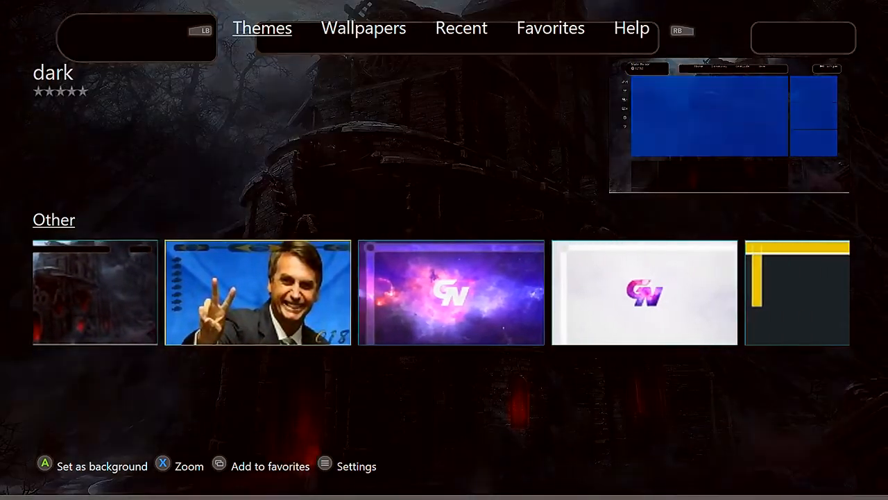
scroll(right, 3)
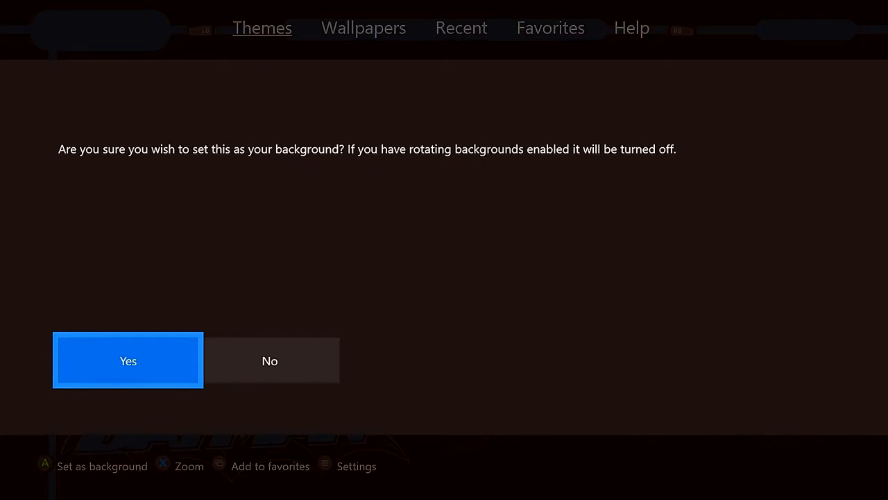
- Confirm the Batman theme as background, then resume Theme My Xbox
click(127, 360)
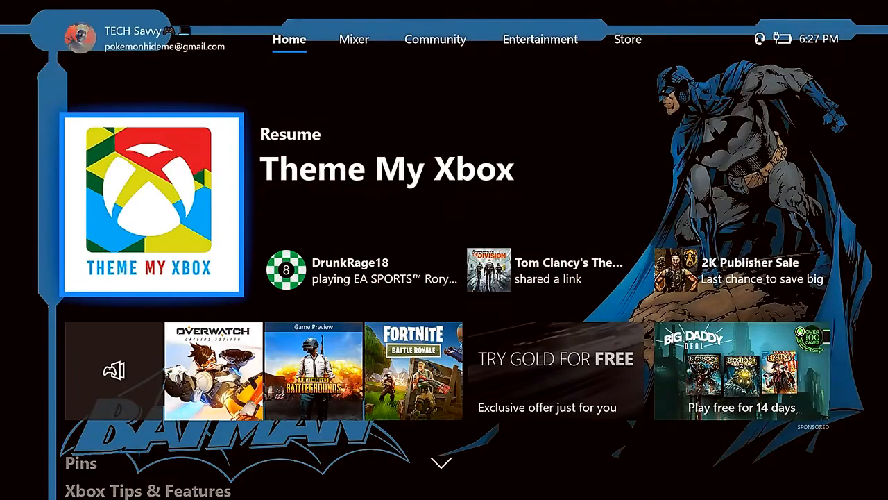
click(353, 39)
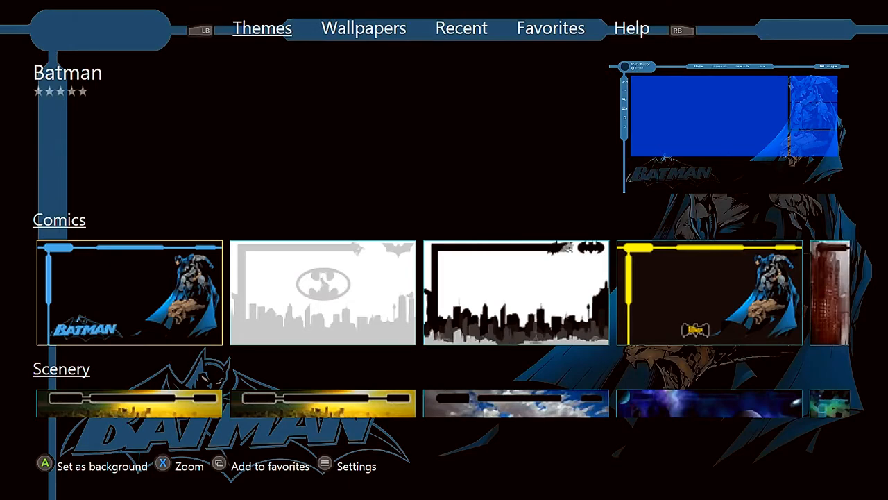
- Open Wallpapers, scroll to the Music row, and set NF - Intro 2
click(363, 27)
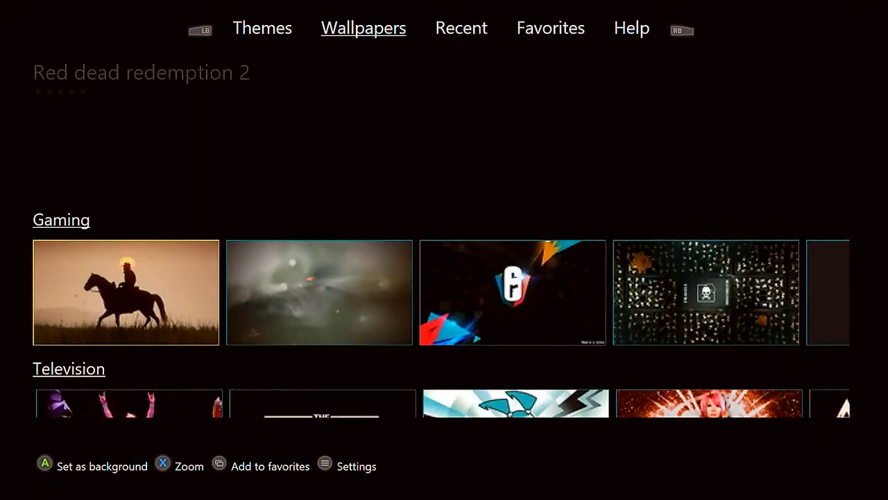
scroll(down, 3)
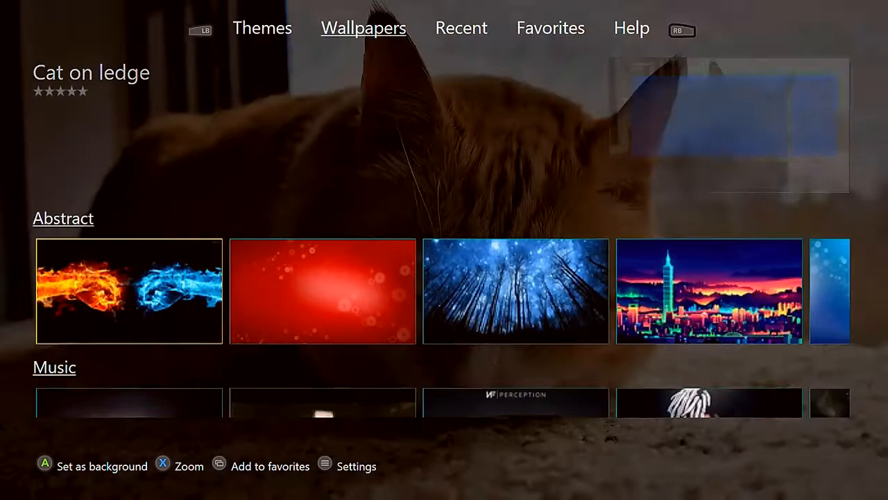
scroll(down, 3)
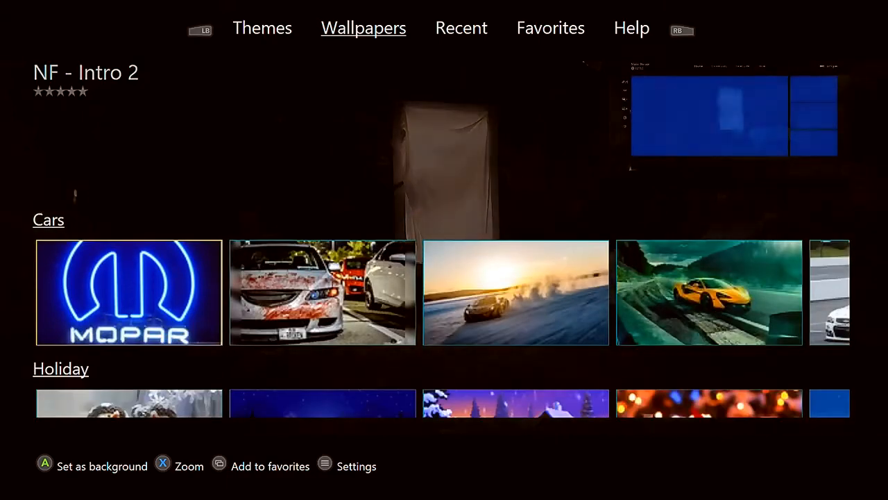
scroll(down, 3)
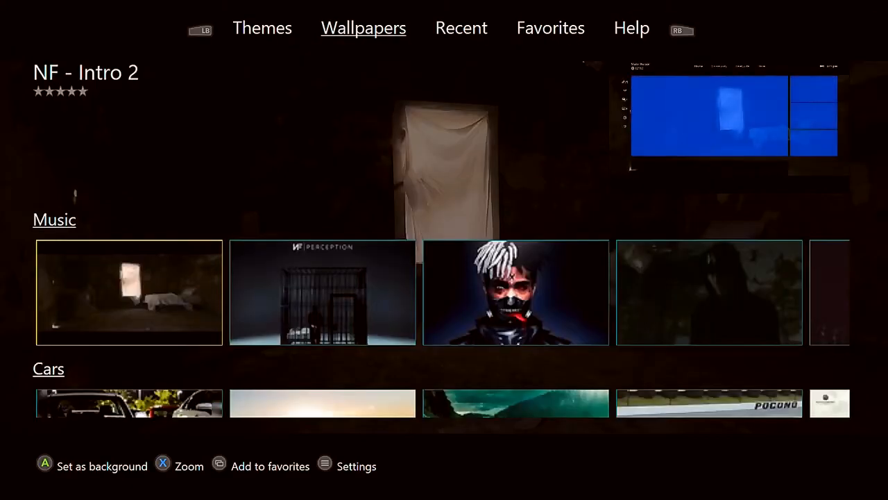
key(xbox)
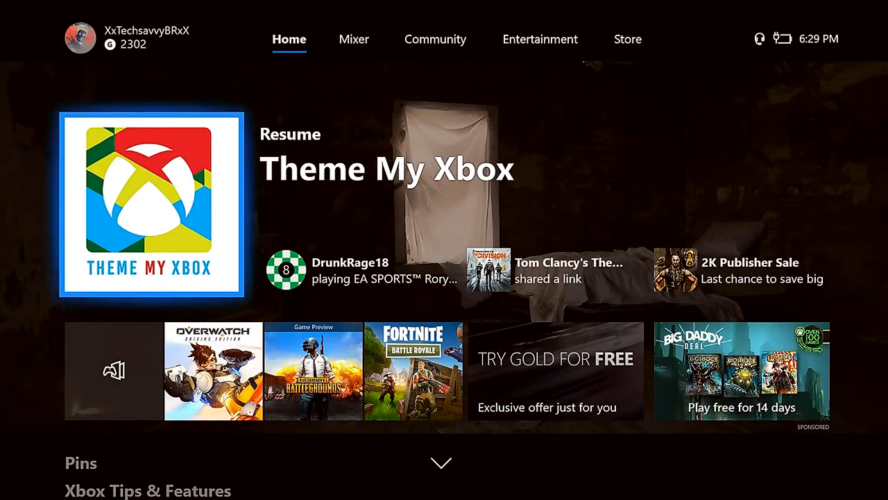
- Resume Theme My Xbox and show the Recent wallpapers list
click(151, 205)
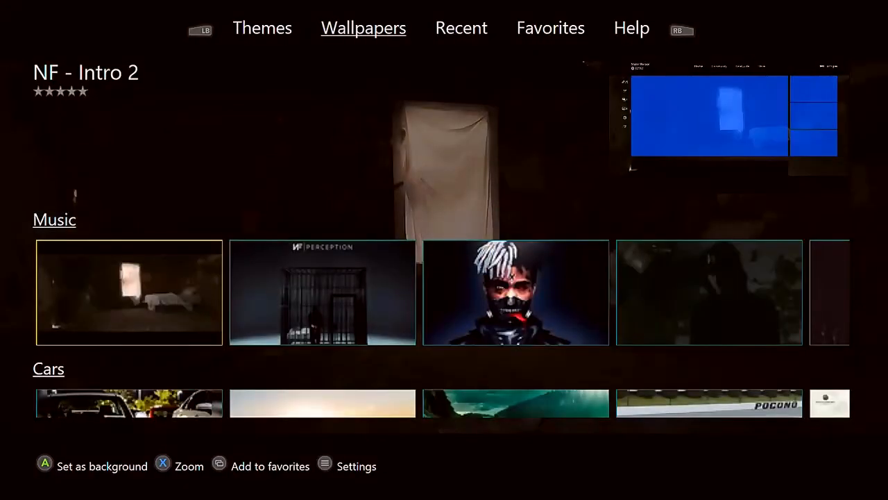
click(261, 27)
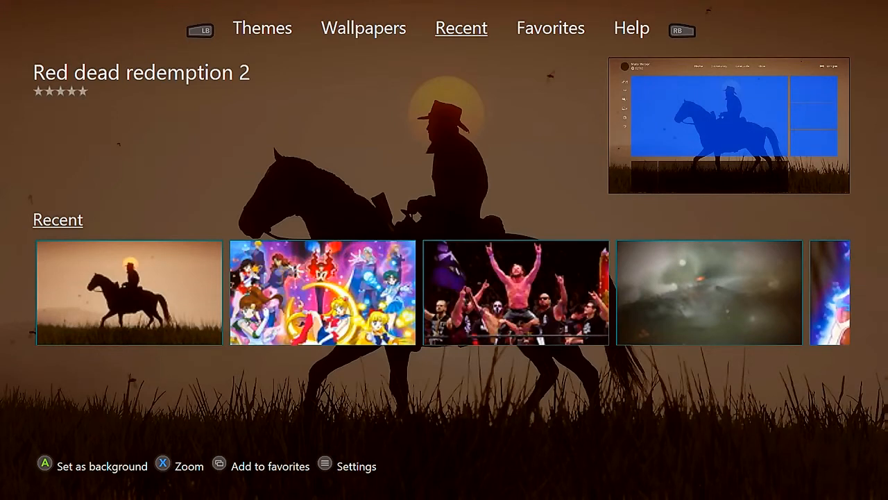
- View the empty Favorites and Help FAQ, then return to the Themes browser
click(549, 28)
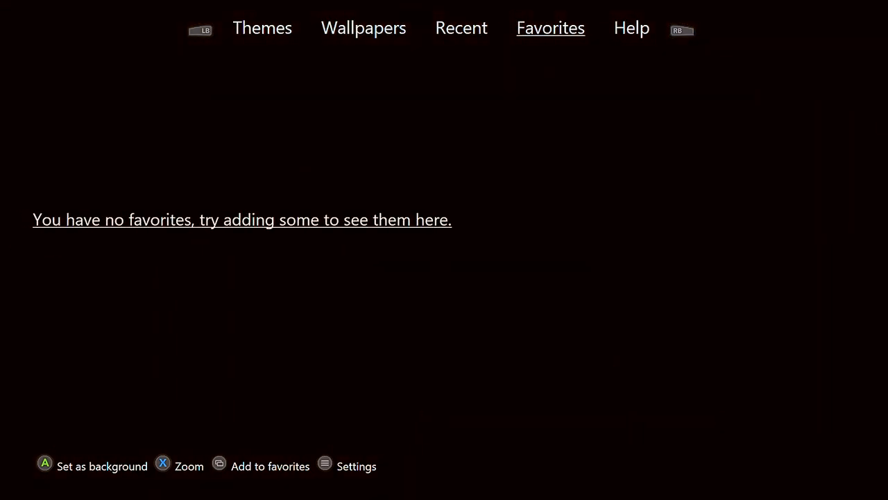
click(631, 27)
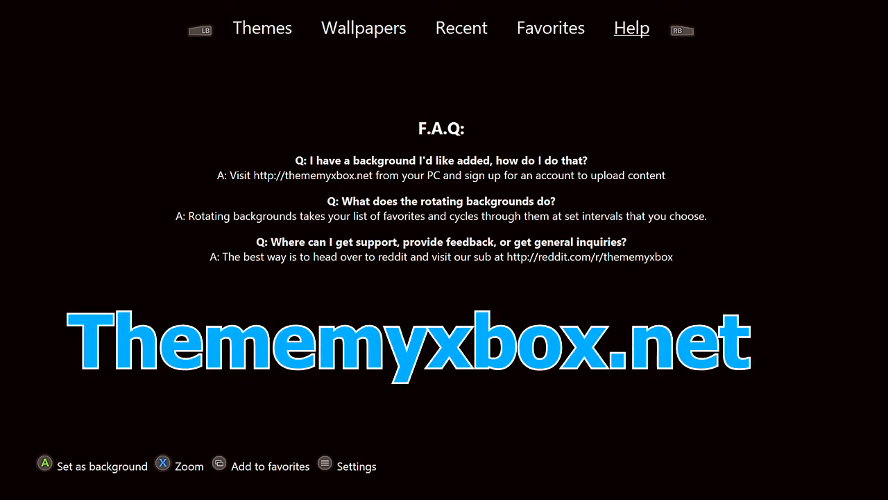
click(550, 28)
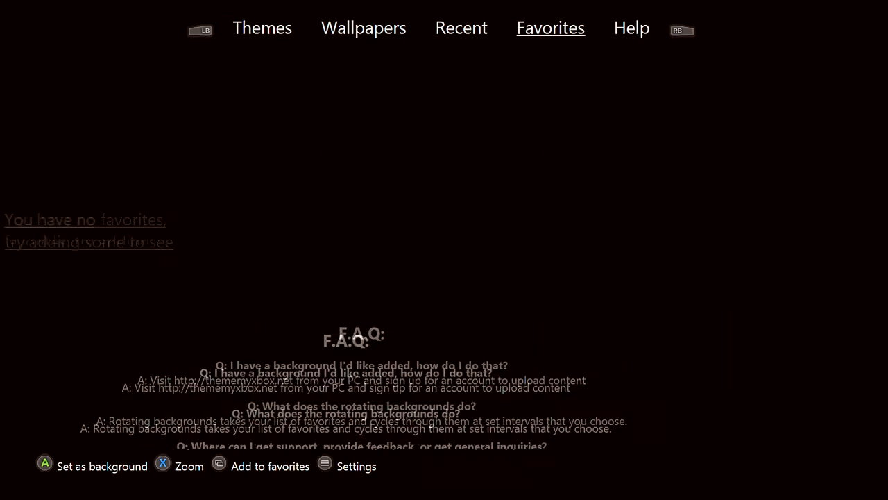
click(363, 27)
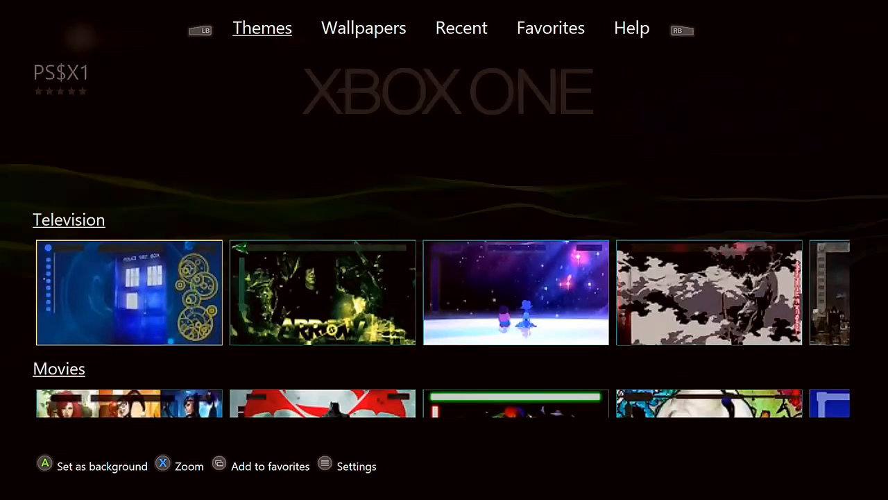
scroll(down, 3)
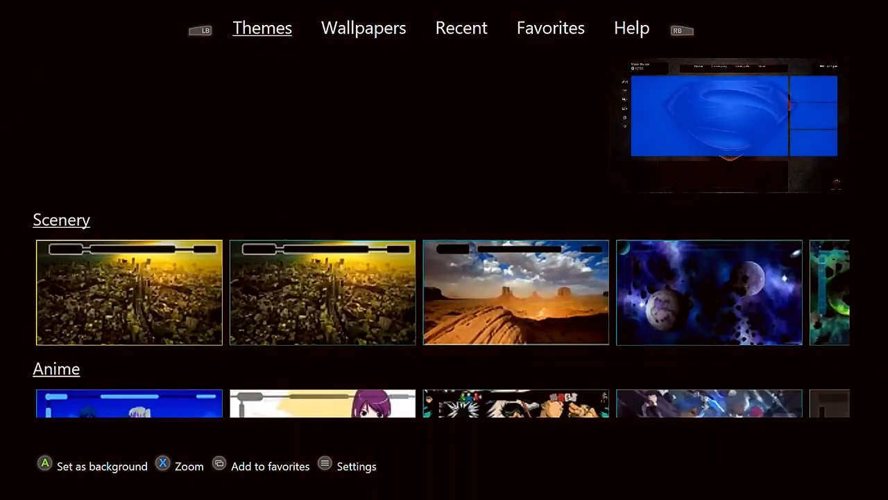
scroll(down, 3)
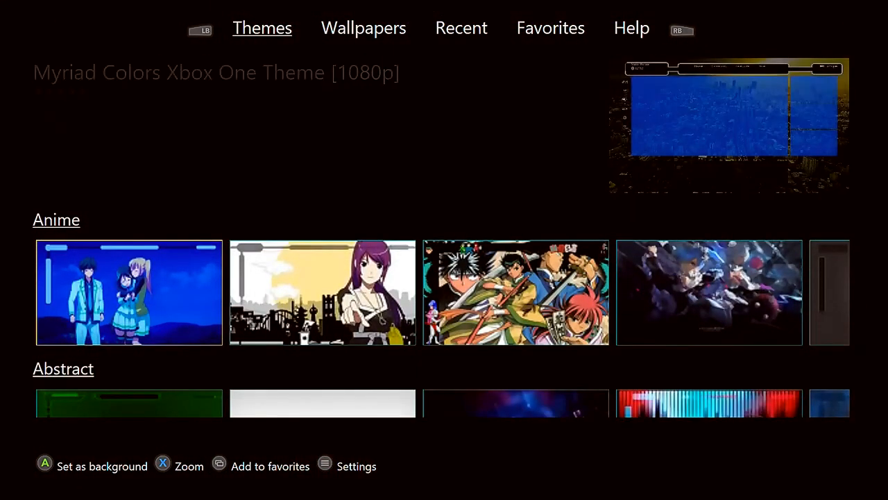